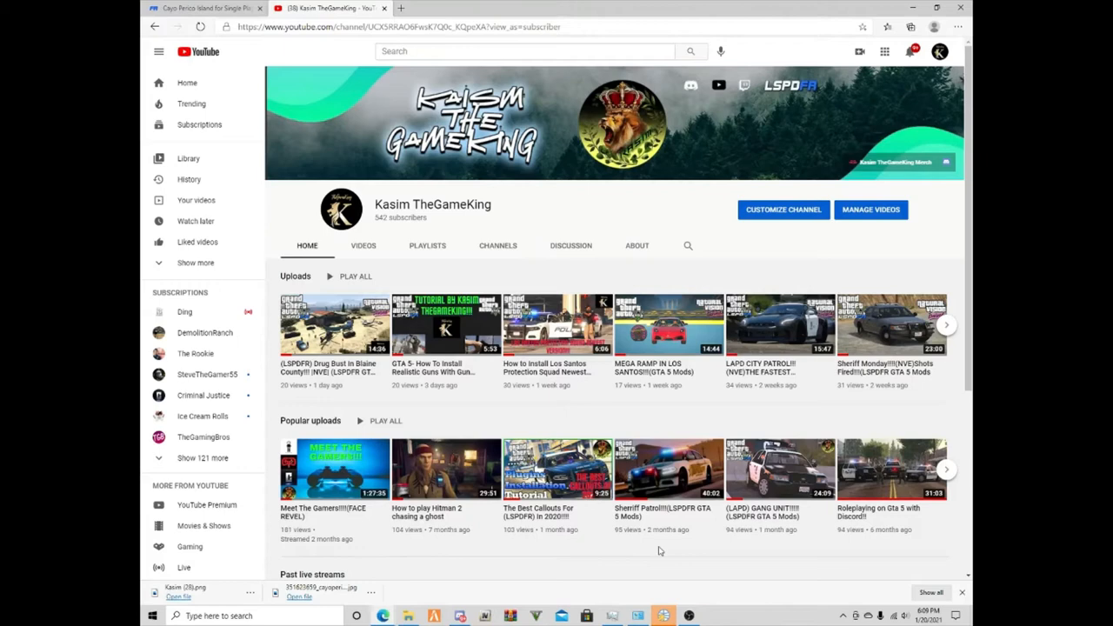
# - Switch to the LCPDFR 'Cayo Perico Island for Single Player' mod page tab
pyautogui.click(204, 8)
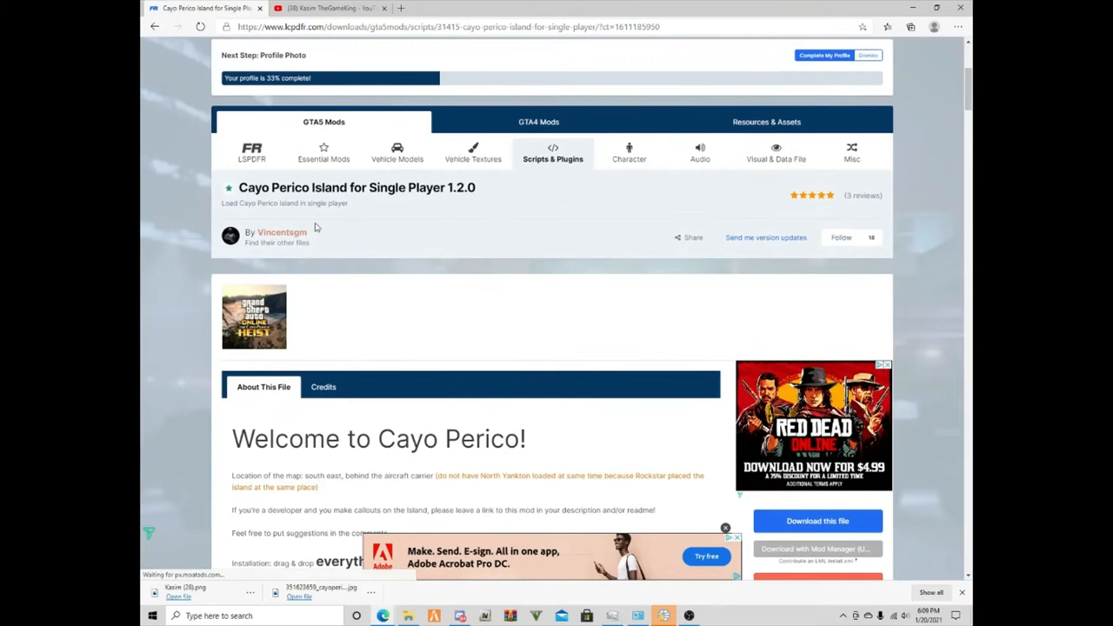
pyautogui.scroll(-3)
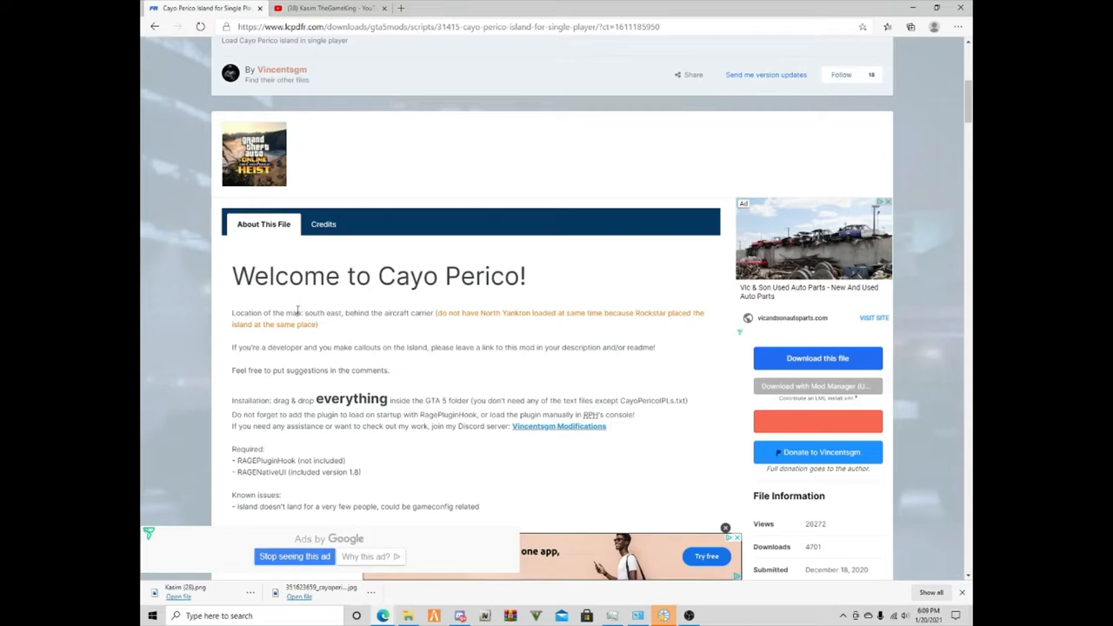
pyautogui.scroll(-3)
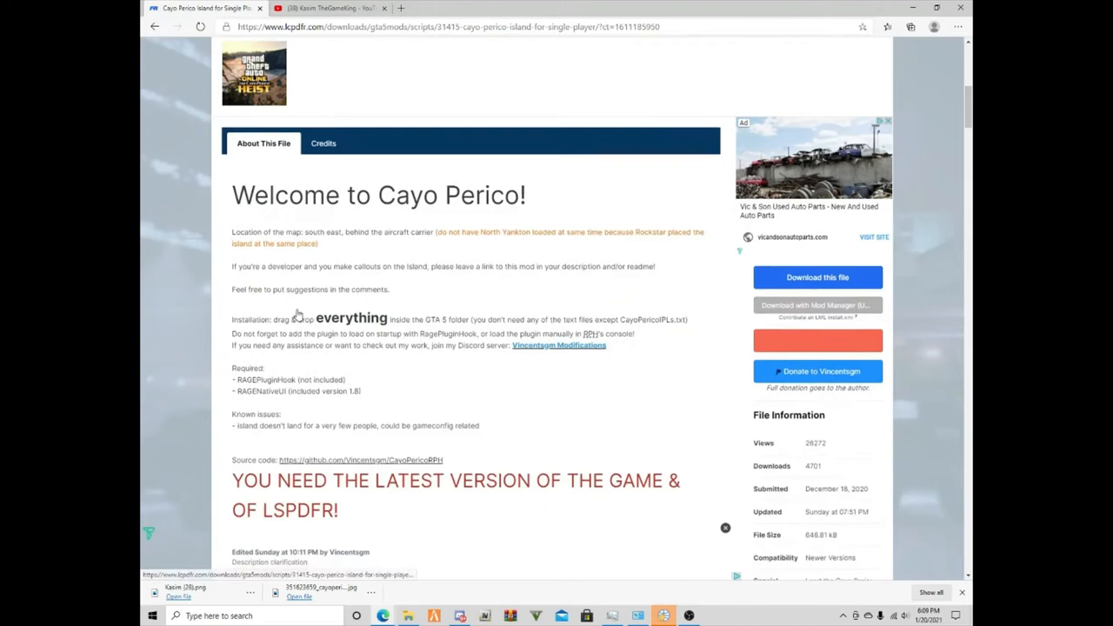
pyautogui.scroll(-3)
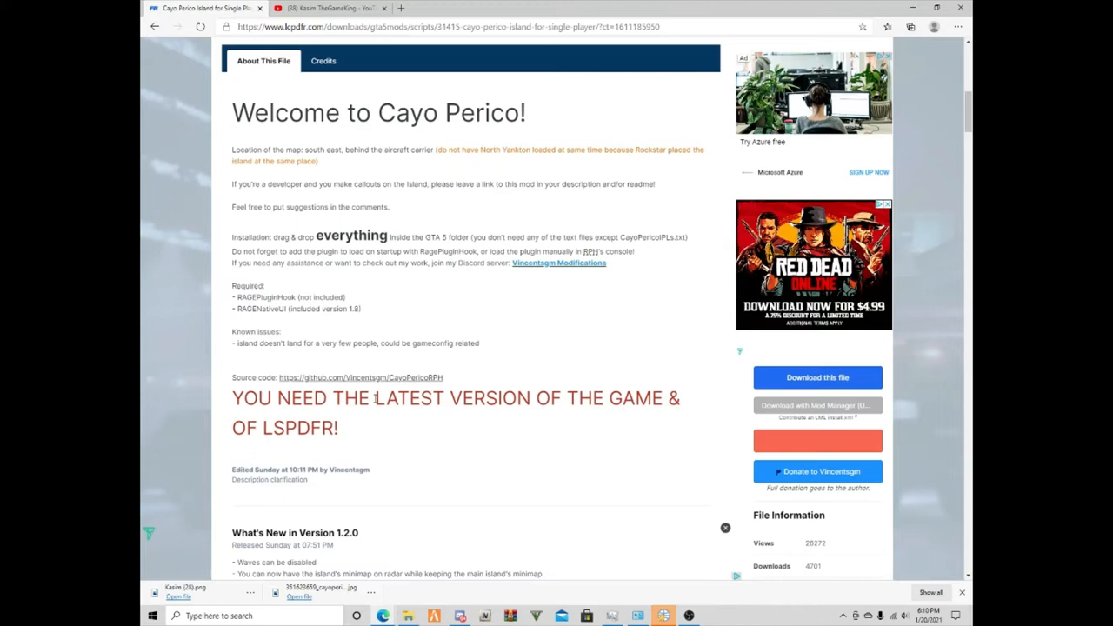
pyautogui.scroll(-3)
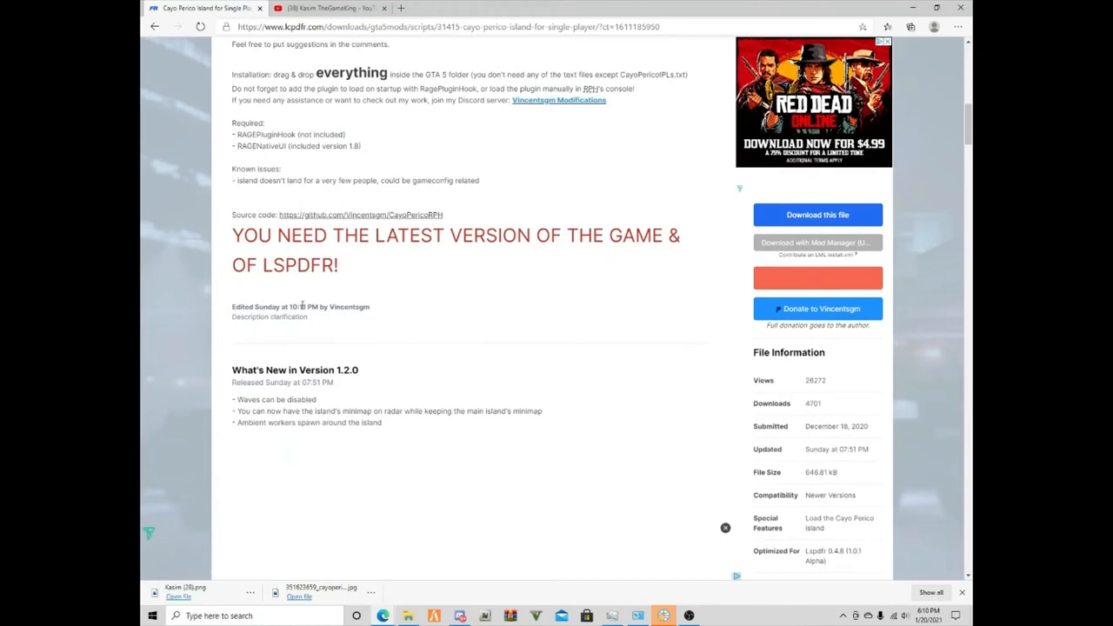
# - Download CayoPerico 1.2.0.zip and open it in WinRAR
pyautogui.click(817, 214)
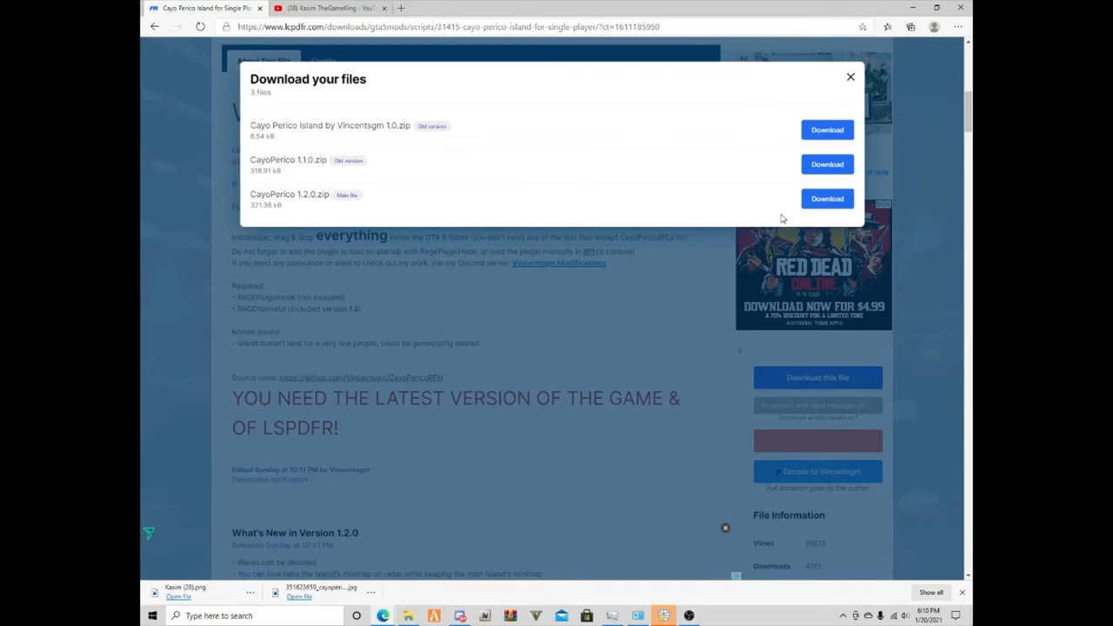
pyautogui.click(826, 198)
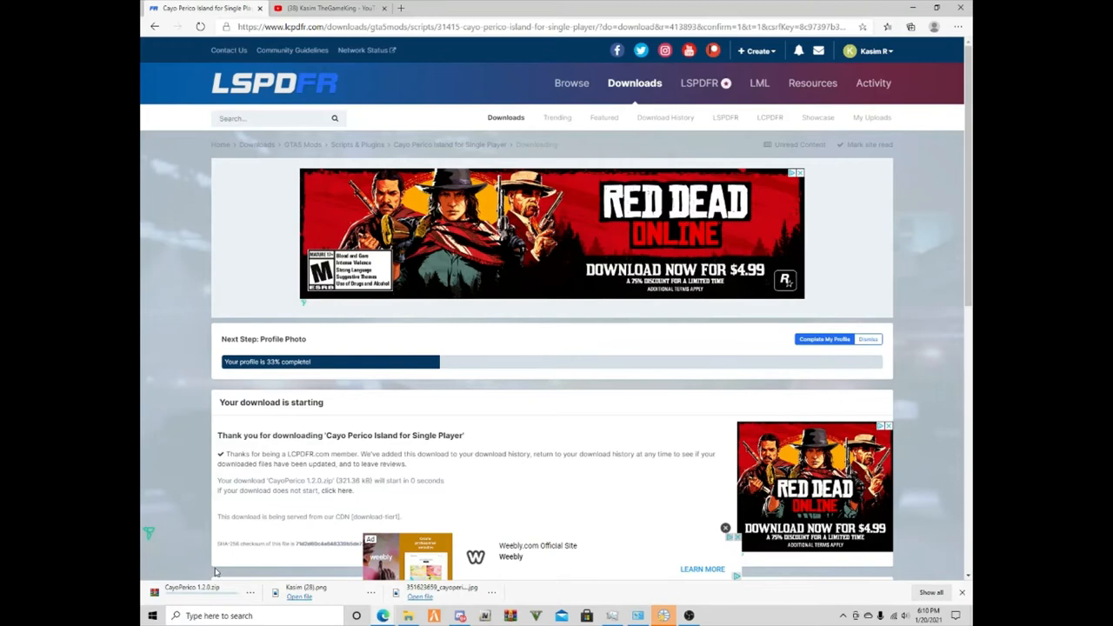
pyautogui.click(178, 591)
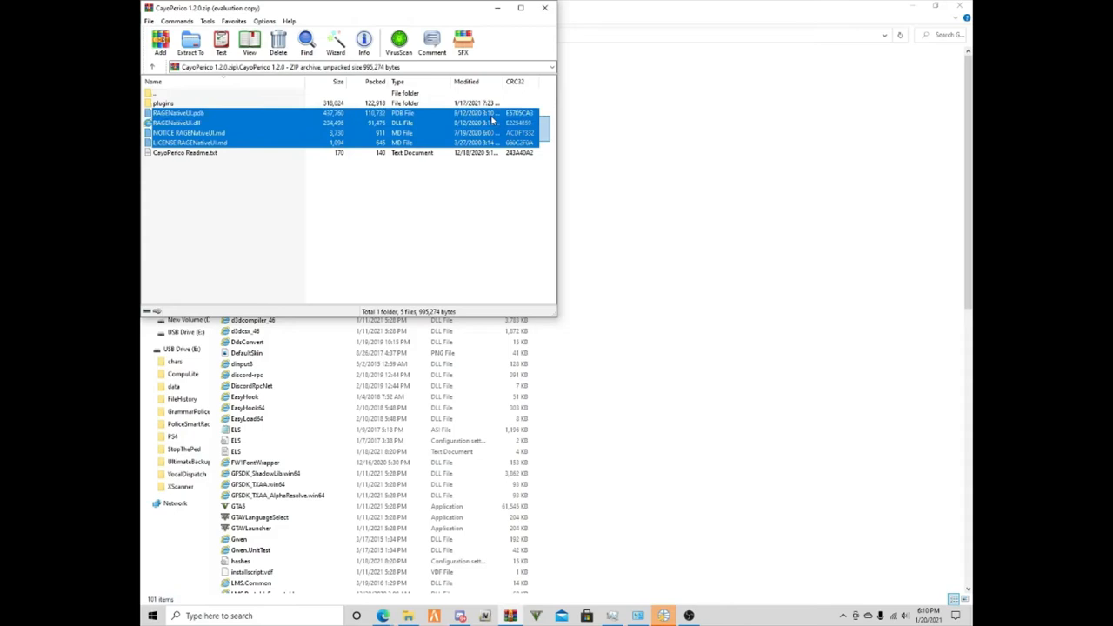
# - Exclude the license file from the selection and open the archive's plugins folder
pyautogui.click(188, 133)
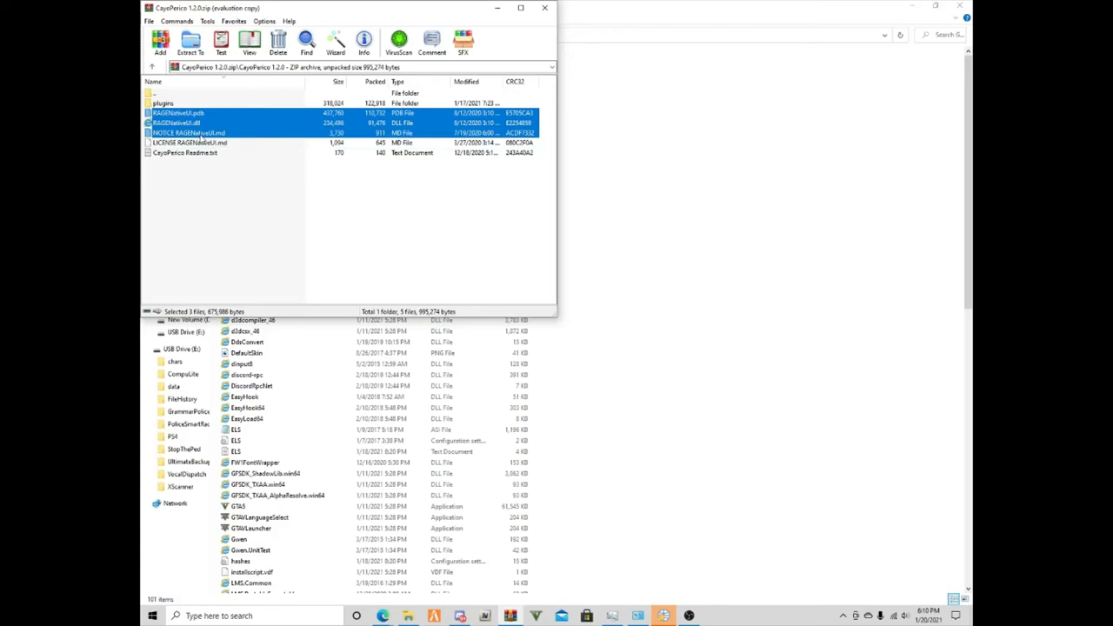
pyautogui.doubleClick(165, 103)
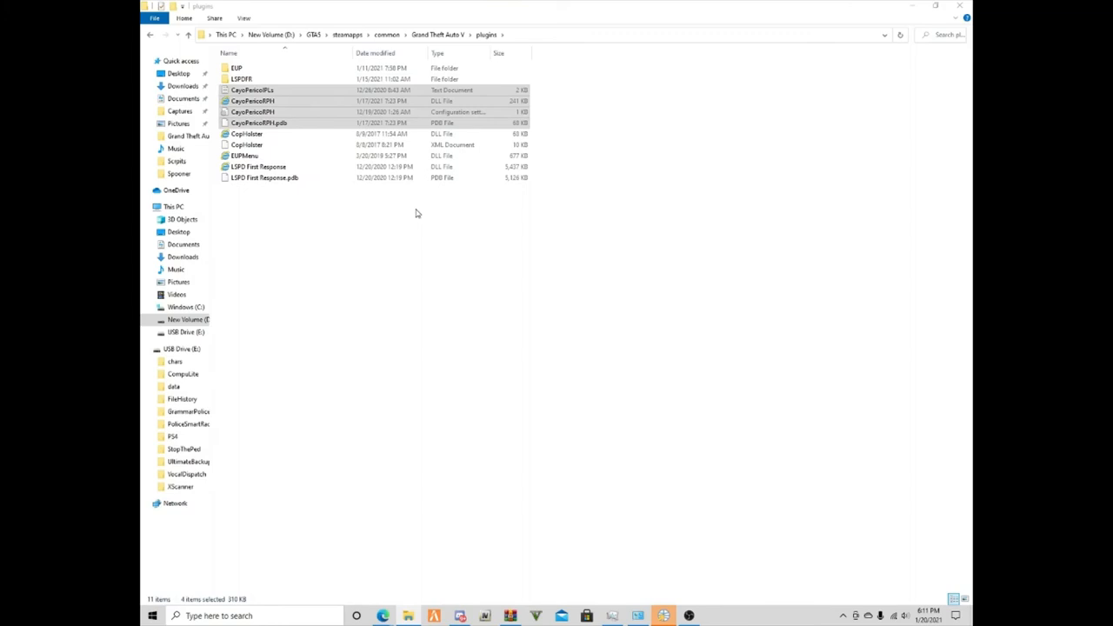
# - Open the CayoPericoRPH configuration file from the plugins folder in Notepad
pyautogui.click(261, 112)
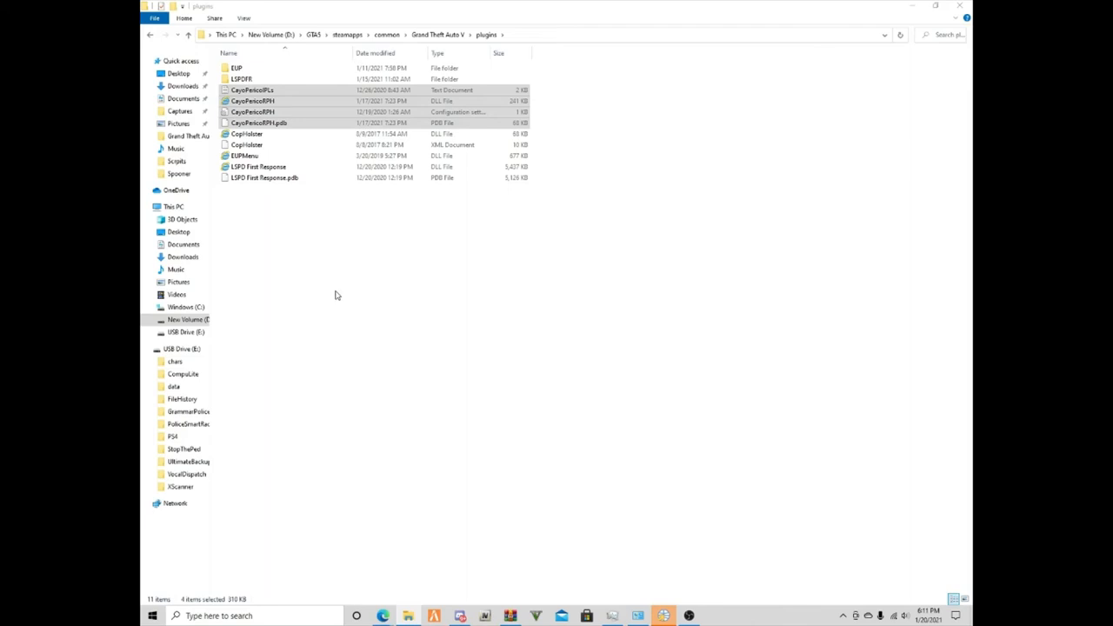
pyautogui.doubleClick(252, 111)
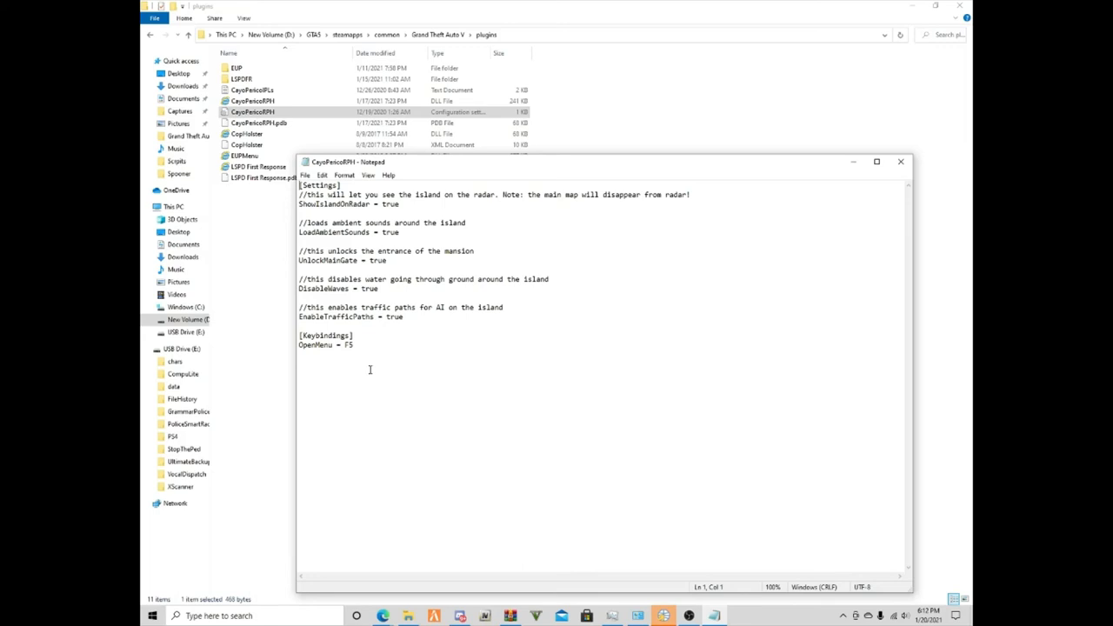
# - Close the CayoPericoRPH settings in Notepad and return to the Edge browser
pyautogui.click(901, 162)
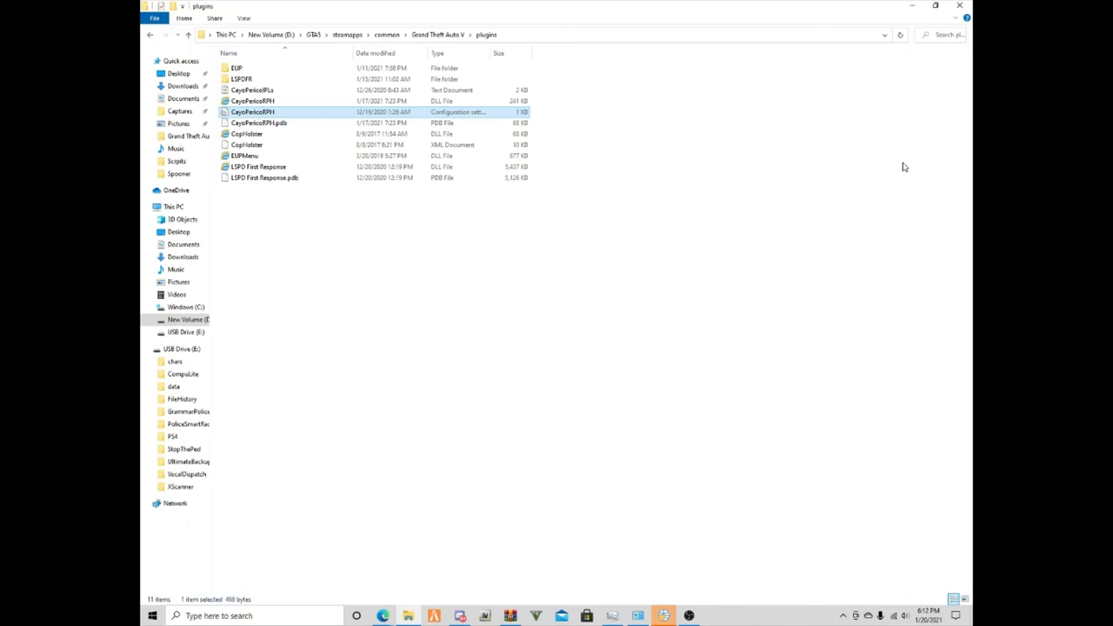
pyautogui.click(382, 615)
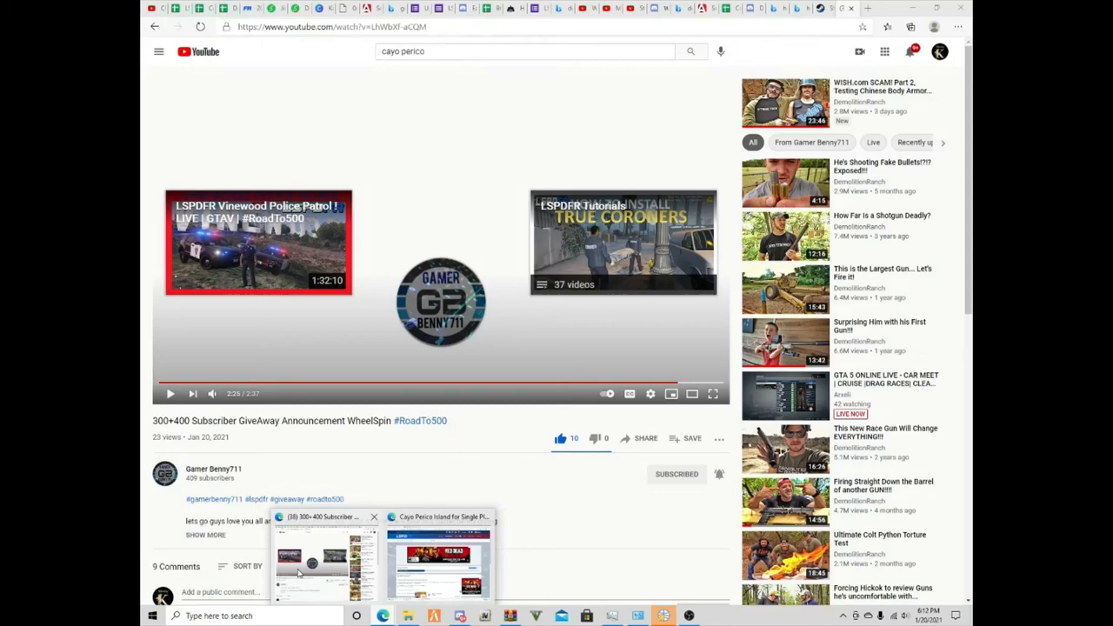